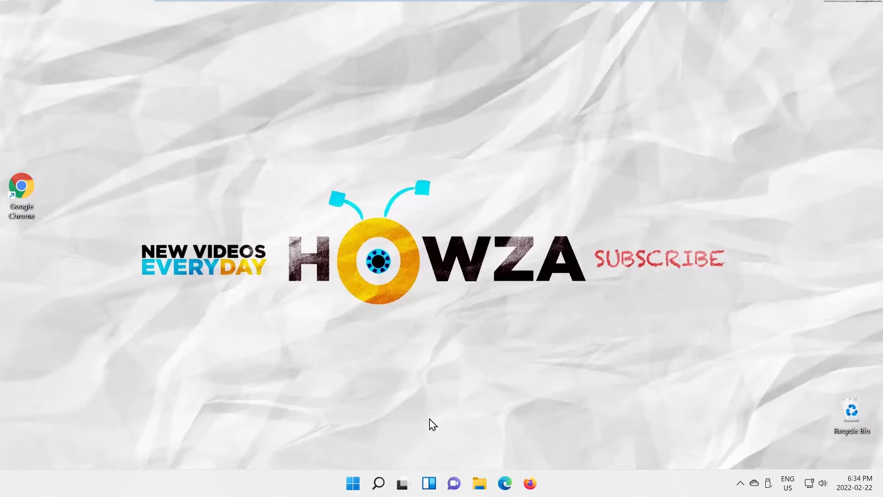
Step: Open the Start menu from the taskbar to reach the pinned Settings app
left_click(352, 483)
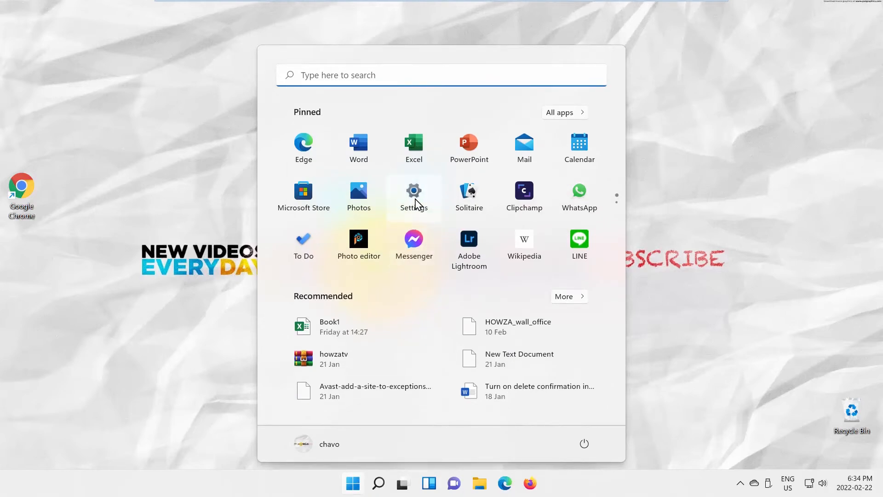
Step: Launch Settings and go to Network & internet's Data usage page for Ethernet0
left_click(414, 191)
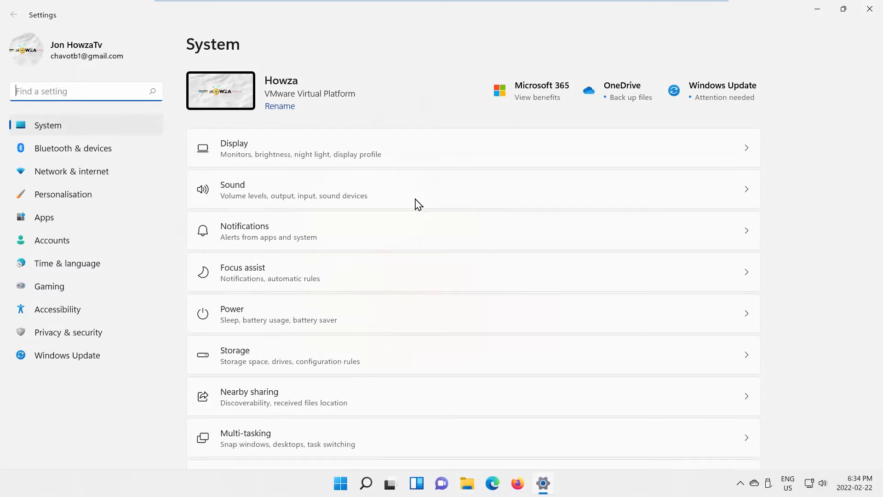
left_click(72, 171)
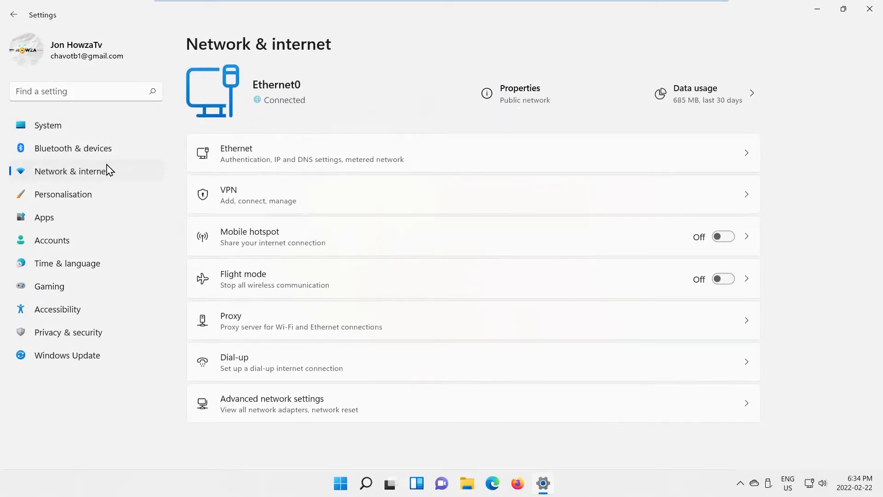
left_click(704, 93)
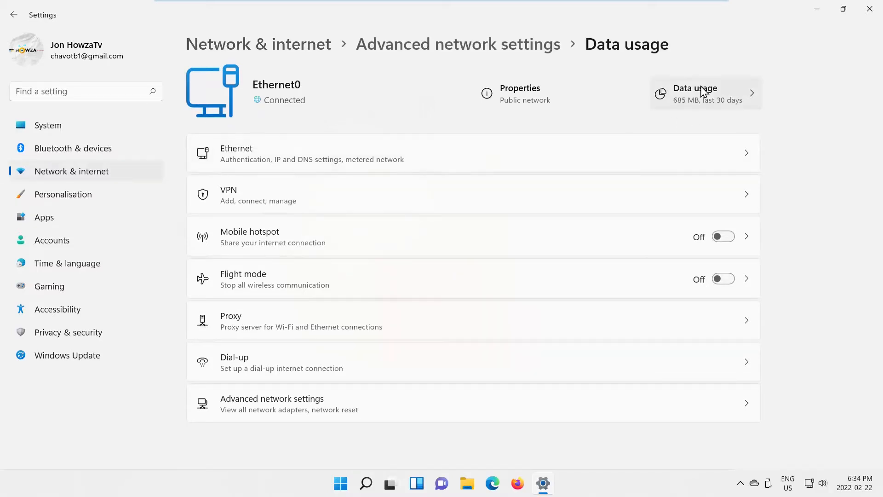
left_click(705, 94)
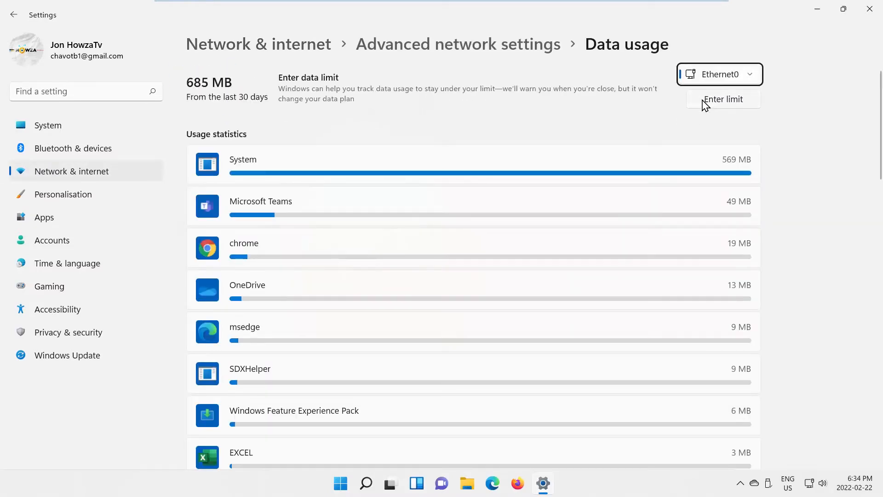
Step: Create a Monthly data limit resetting on day 2, entering 50000 MB
left_click(722, 99)
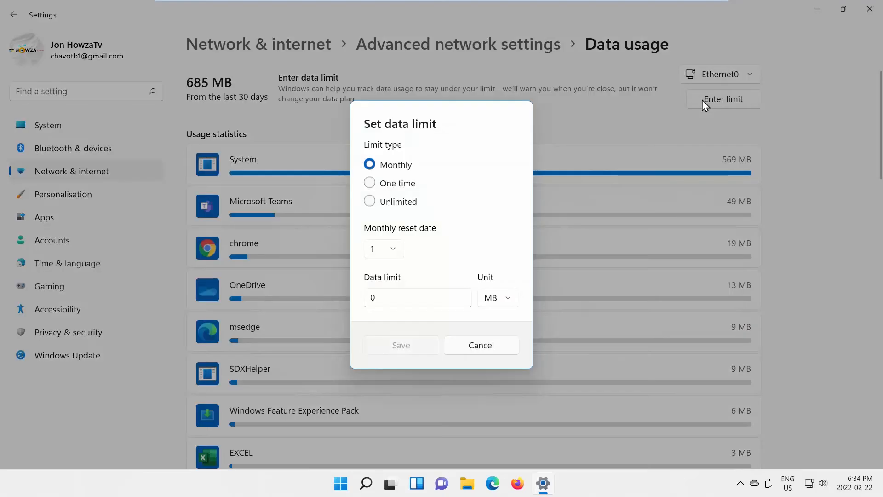
mouse_move(400, 186)
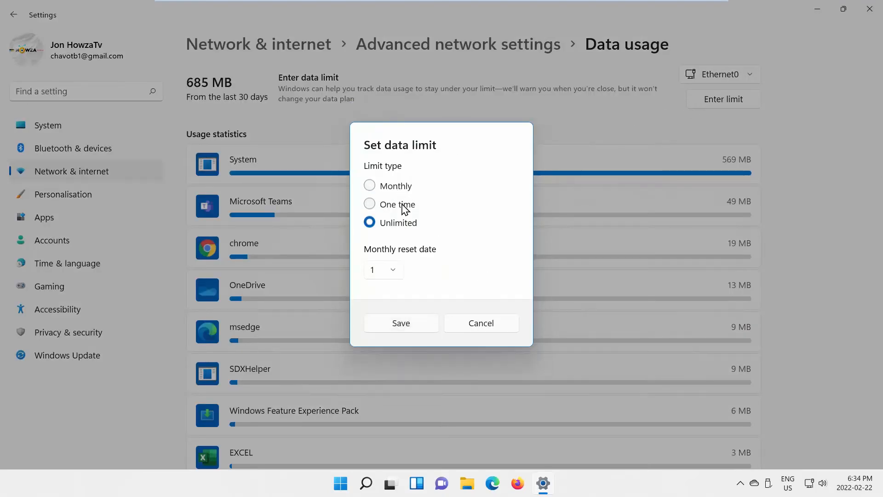
left_click(370, 203)
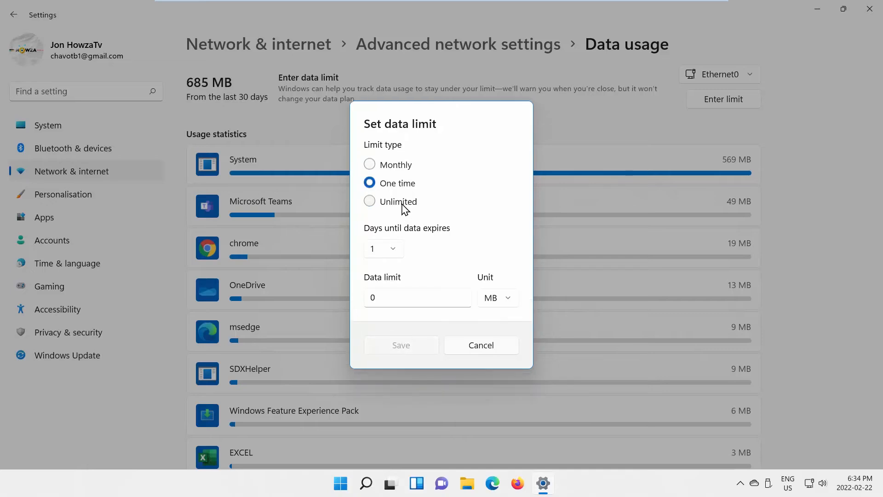
left_click(370, 164)
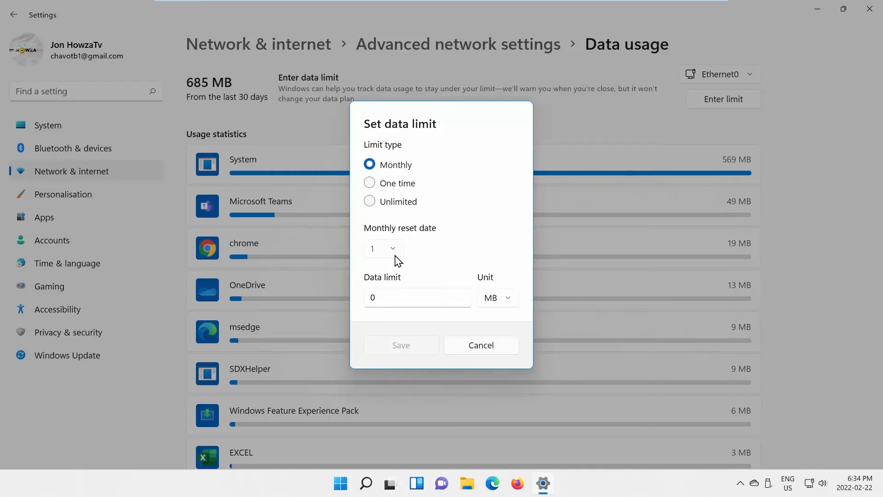
left_click(383, 248)
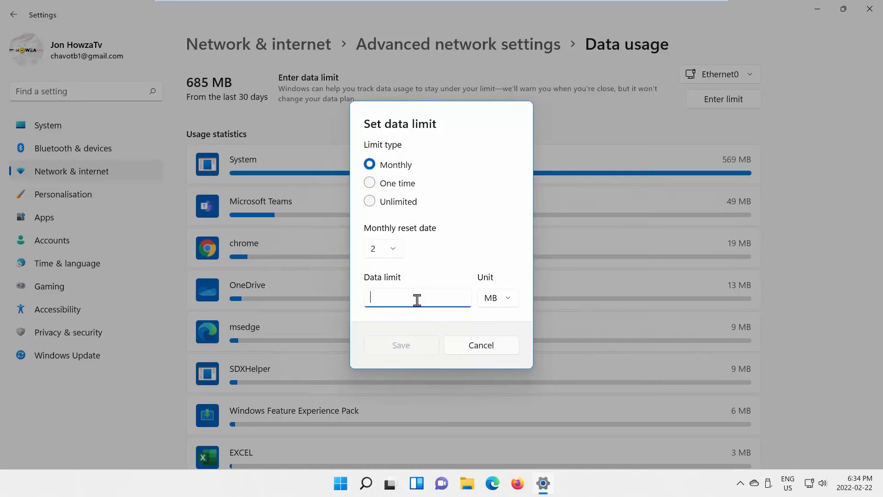
type("50000")
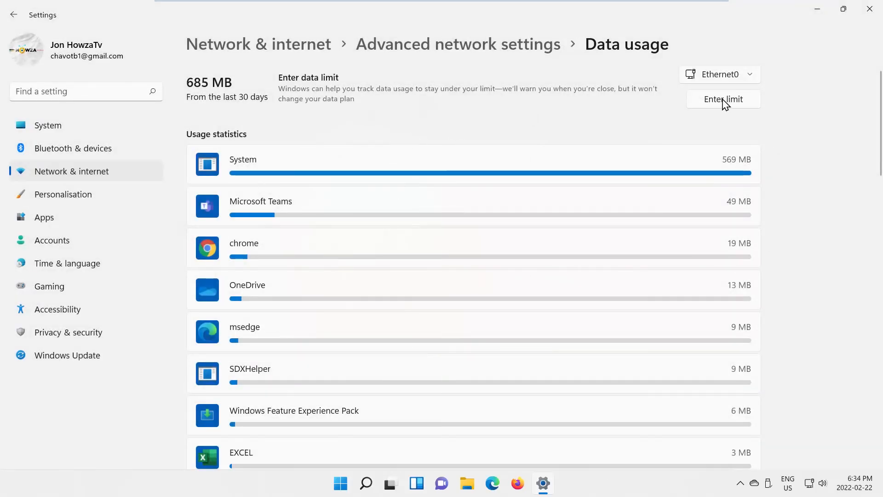
Step: Start removing the Ethernet0 data limit, bringing up the remove confirmation
left_click(722, 100)
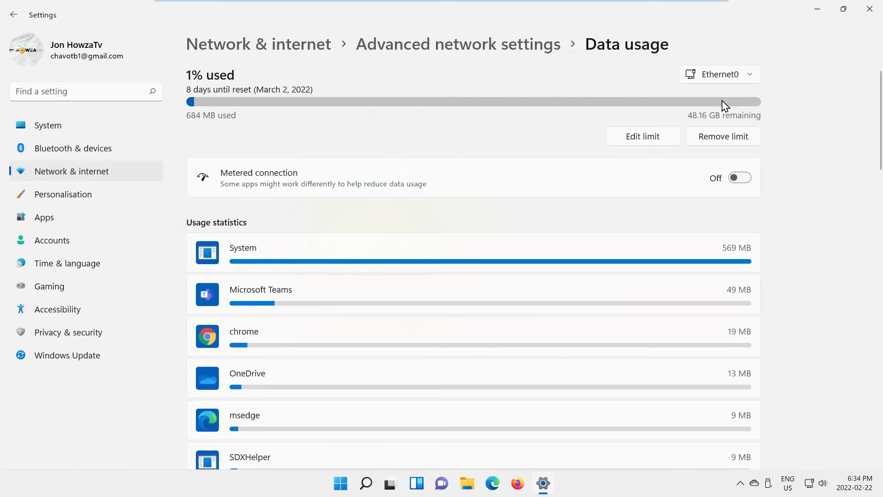
mouse_move(724, 145)
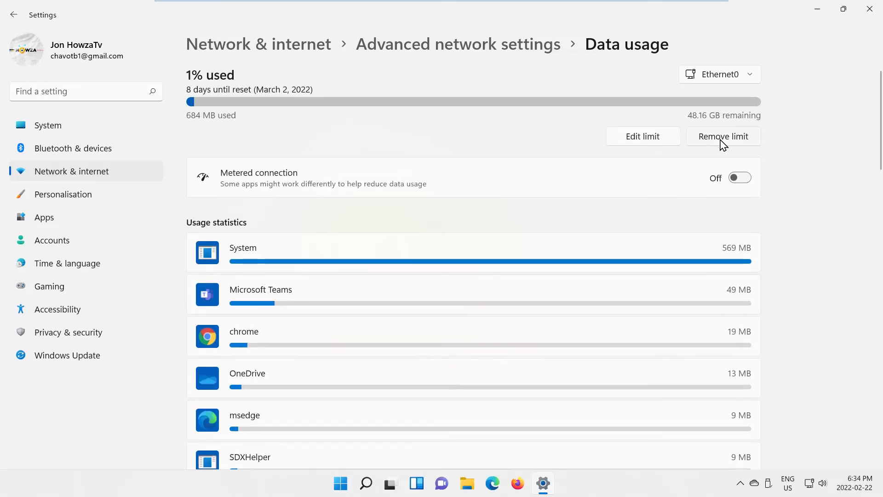
left_click(723, 136)
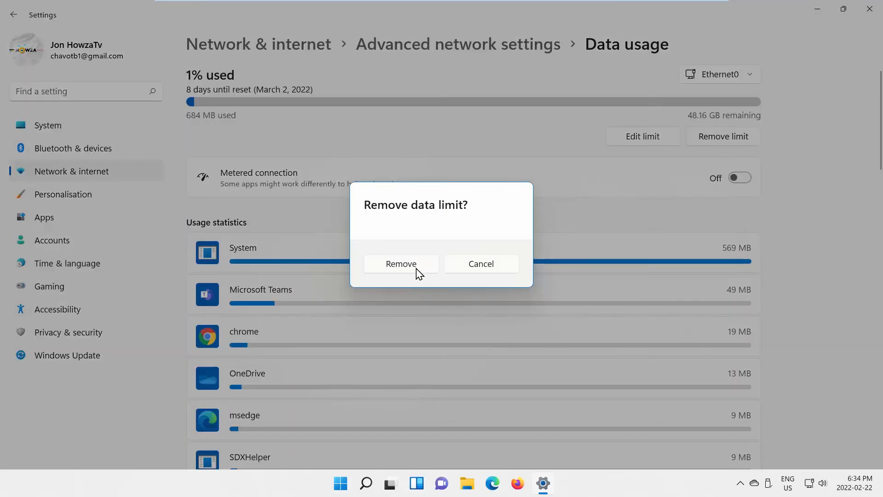